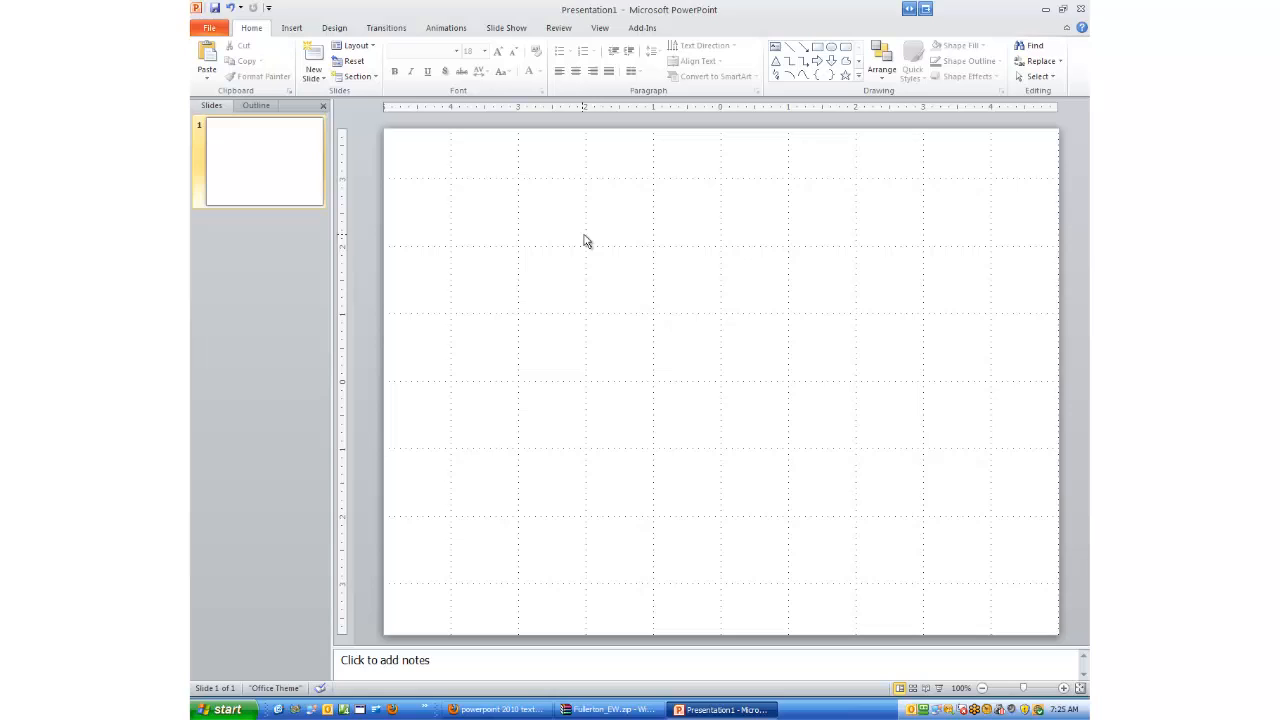
mouse_move(578, 242)
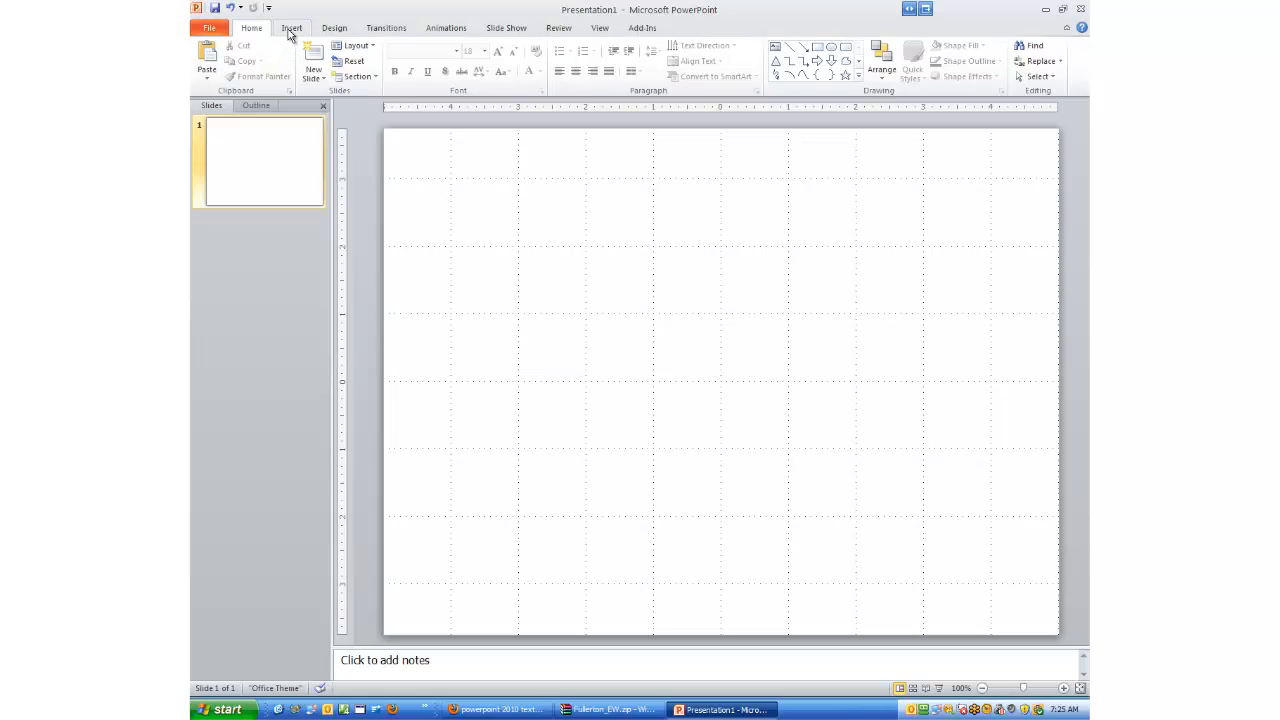
Choose the Text Box tool from Insert, ready to draw on the blank slide.
left_click(292, 28)
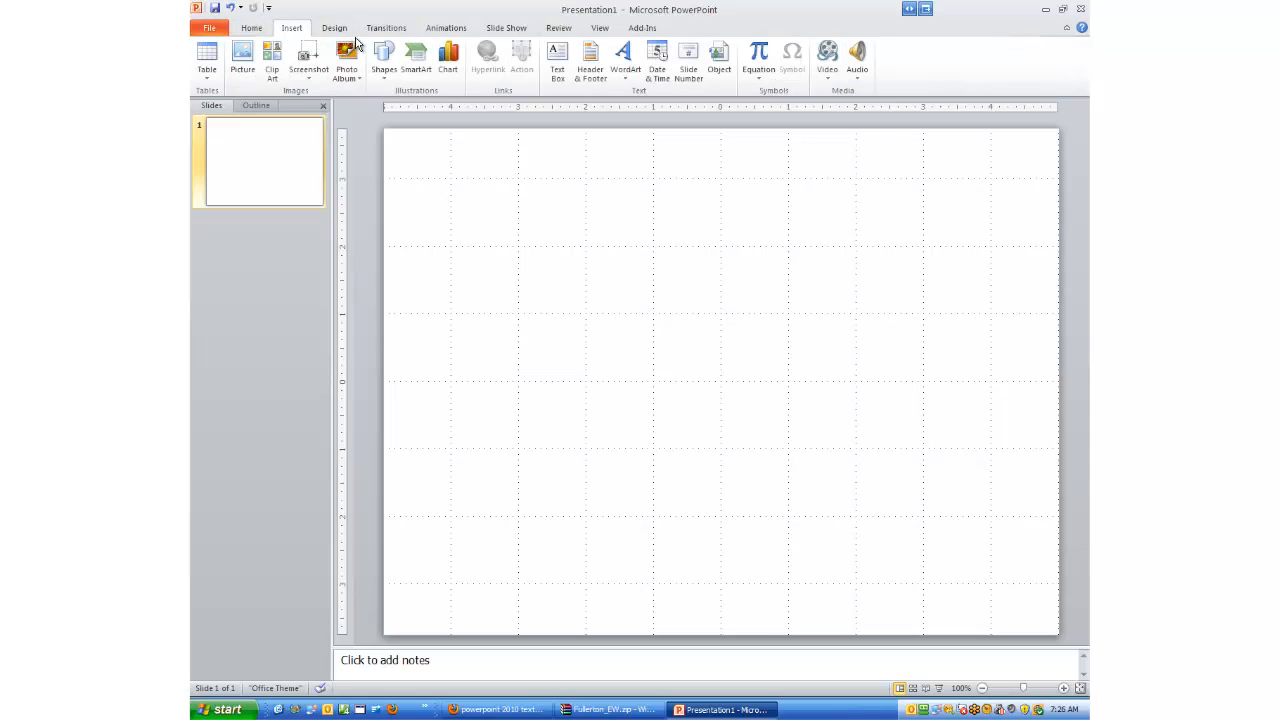
left_click(556, 56)
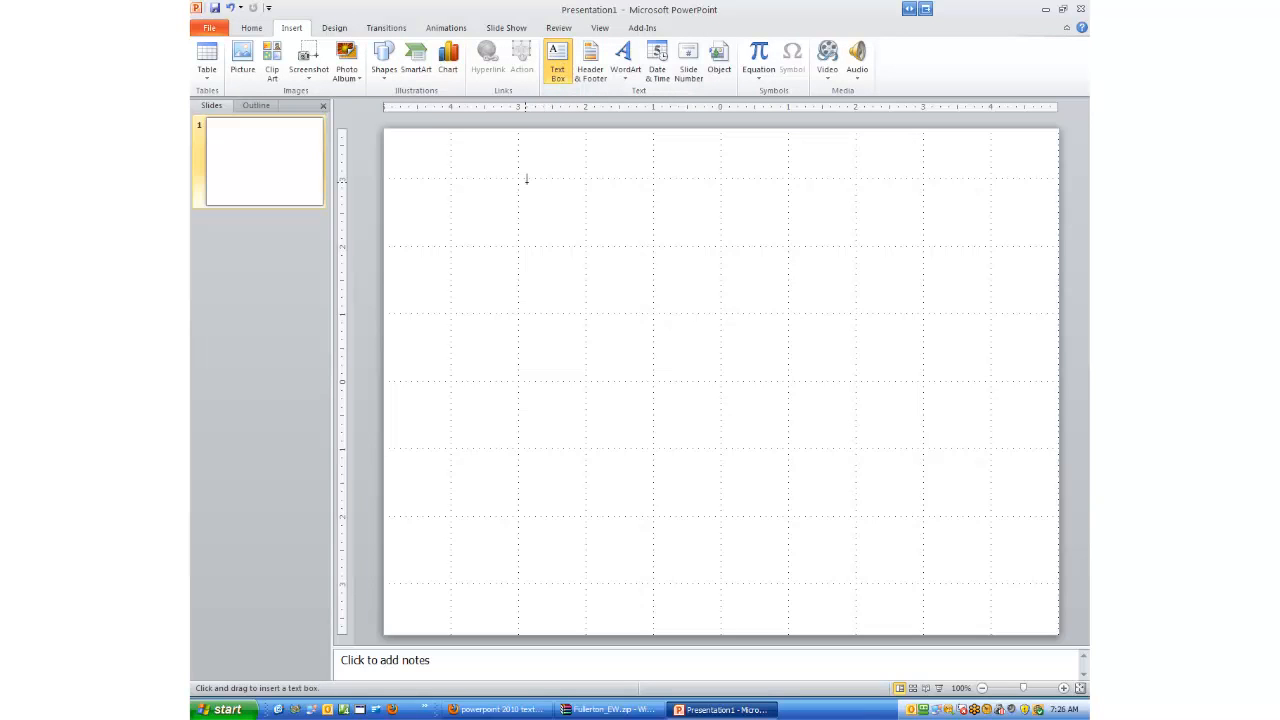
mouse_move(528, 196)
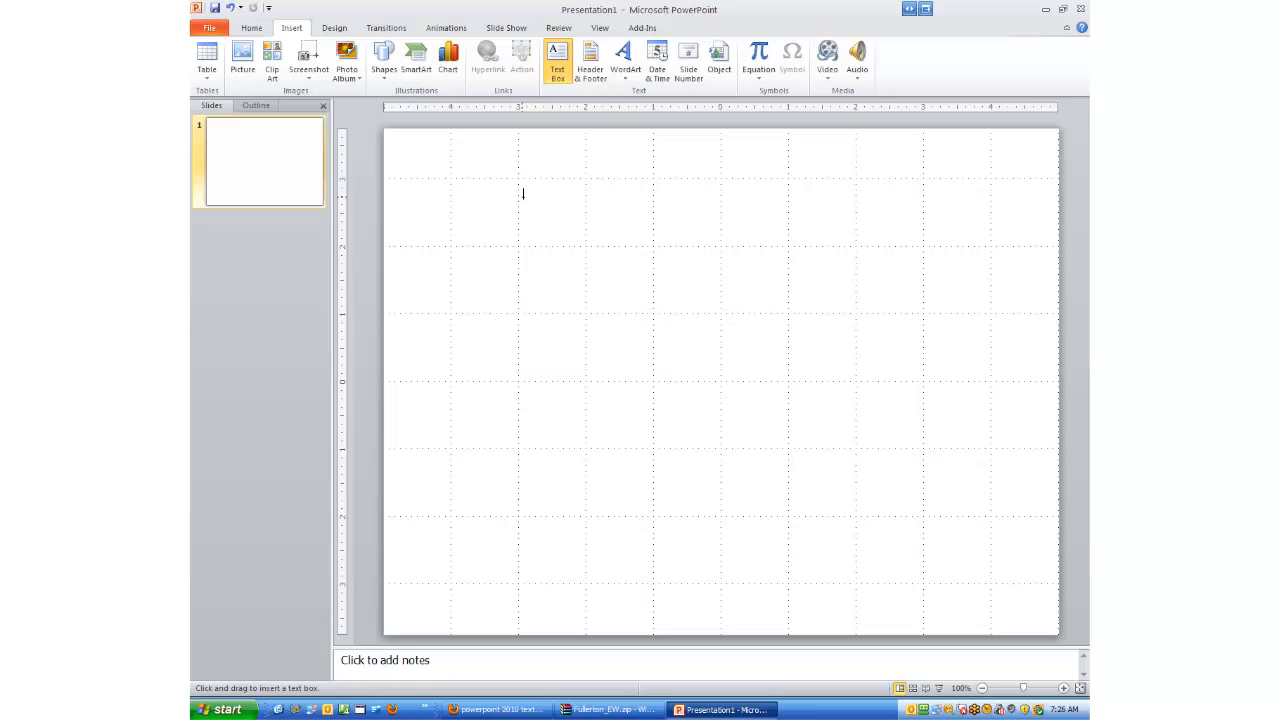
Draw a wide text box near the slide top reading 'Tony Holowitz'.
left_click_drag(516, 200, 664, 312)
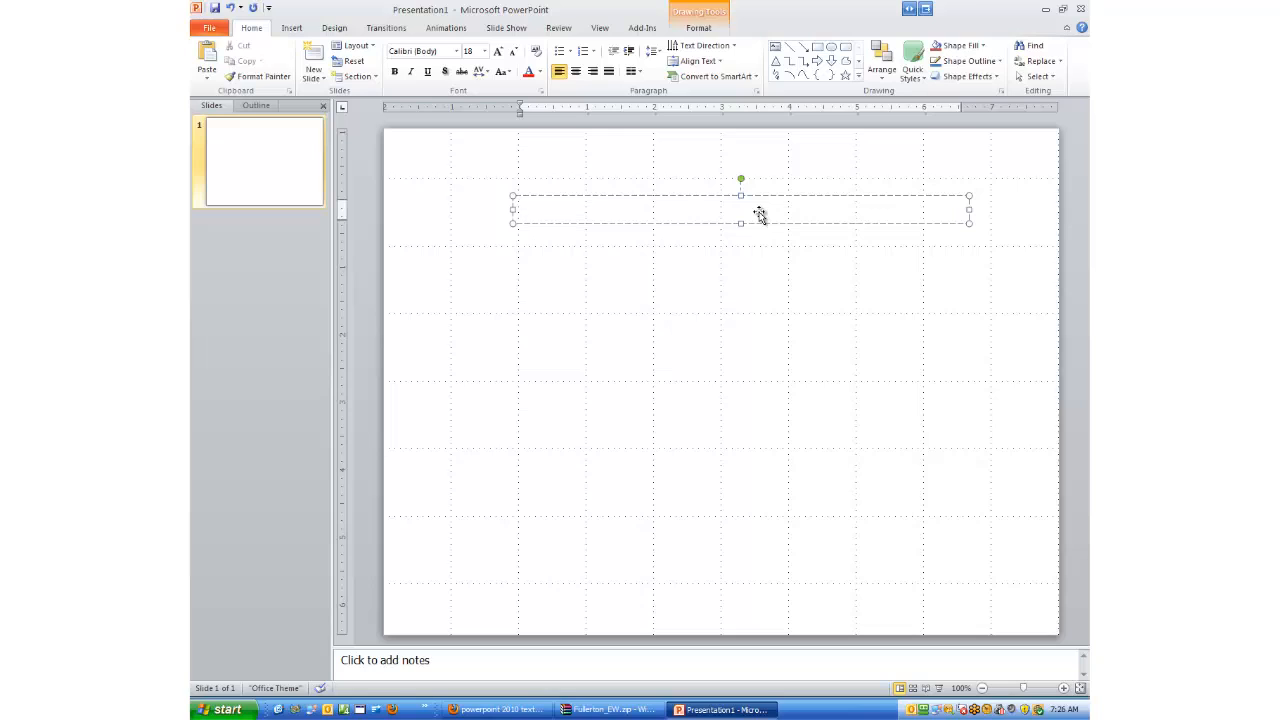
type("Ton")
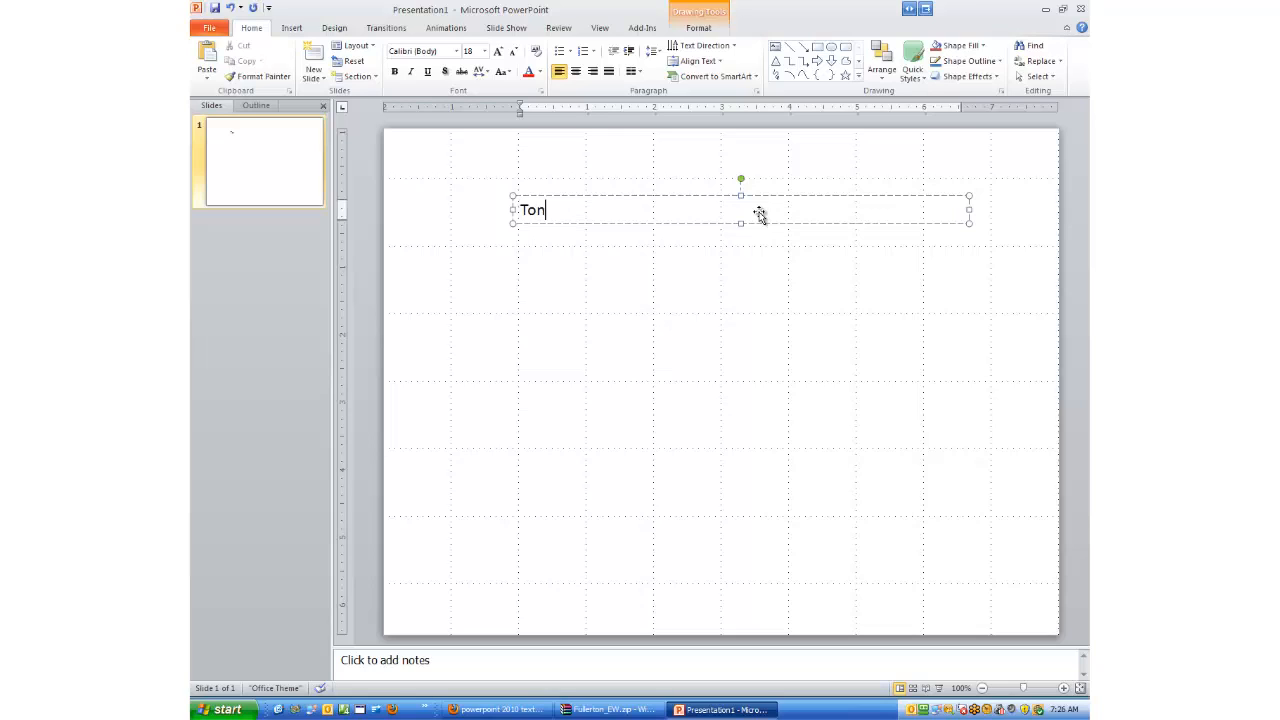
type("y Holo")
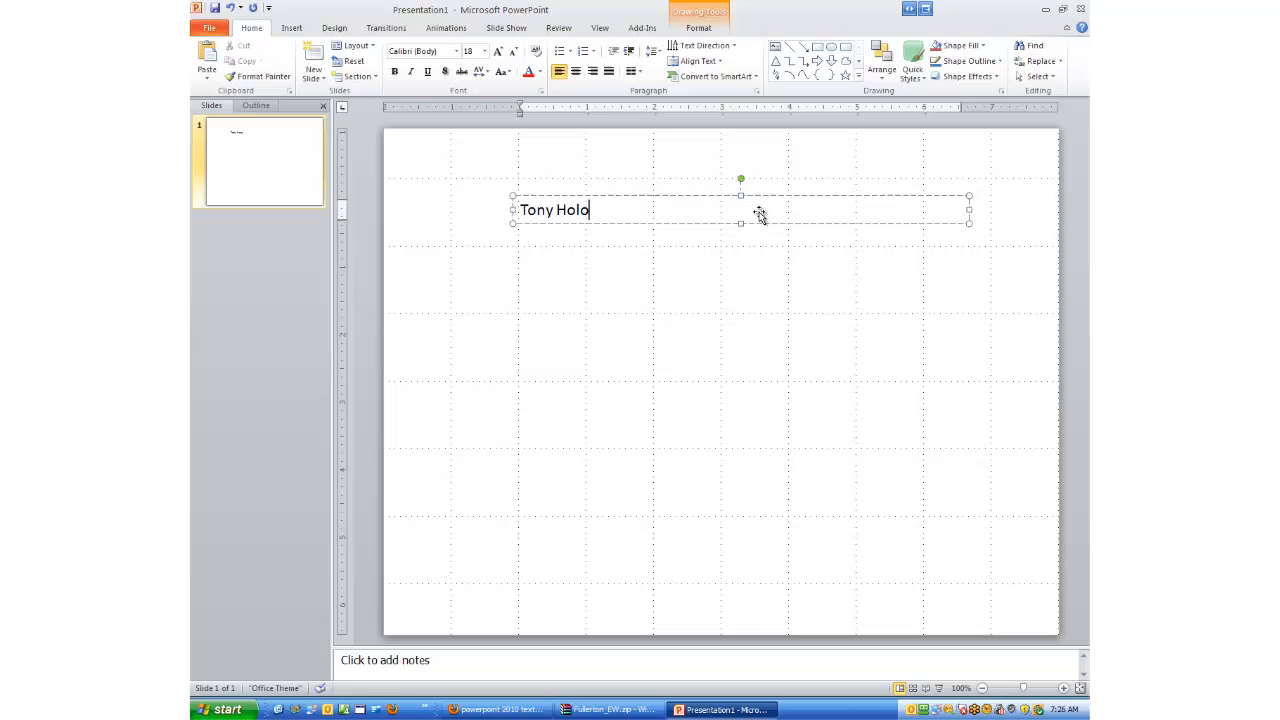
type("witz")
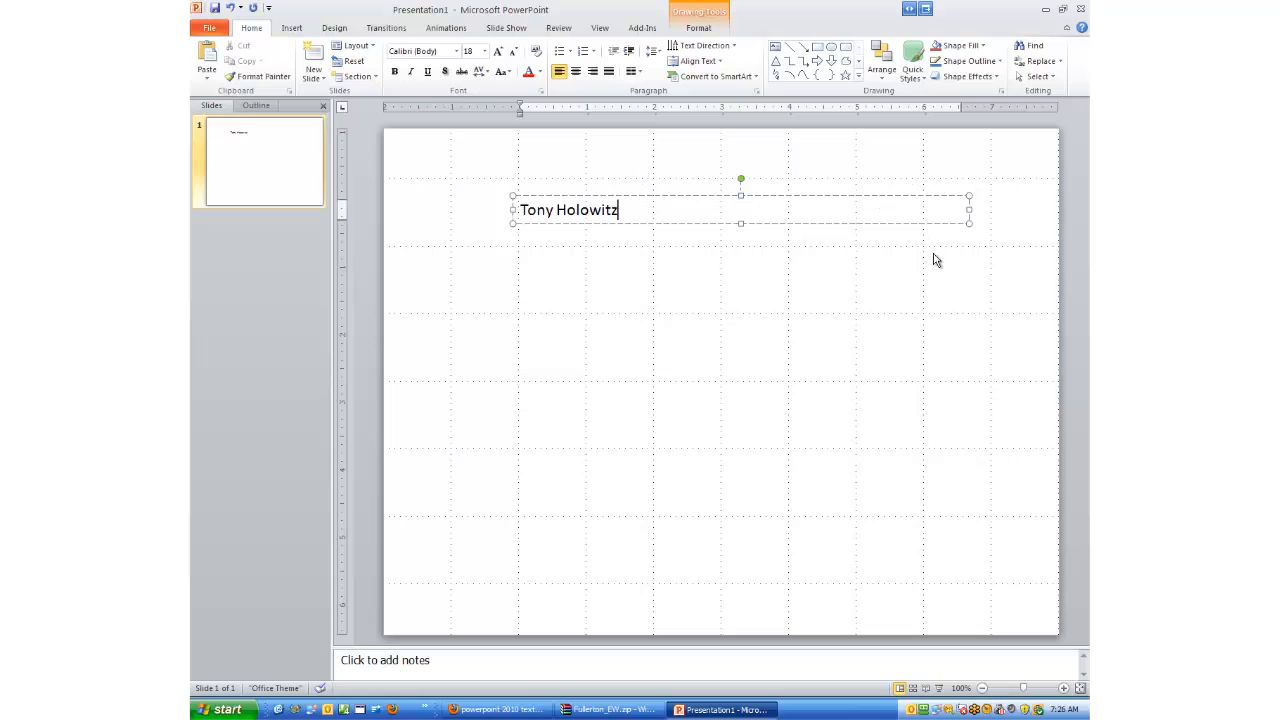
Deselect the text box so 'Tony Holowitz' sits as finished slide text.
left_click(500, 464)
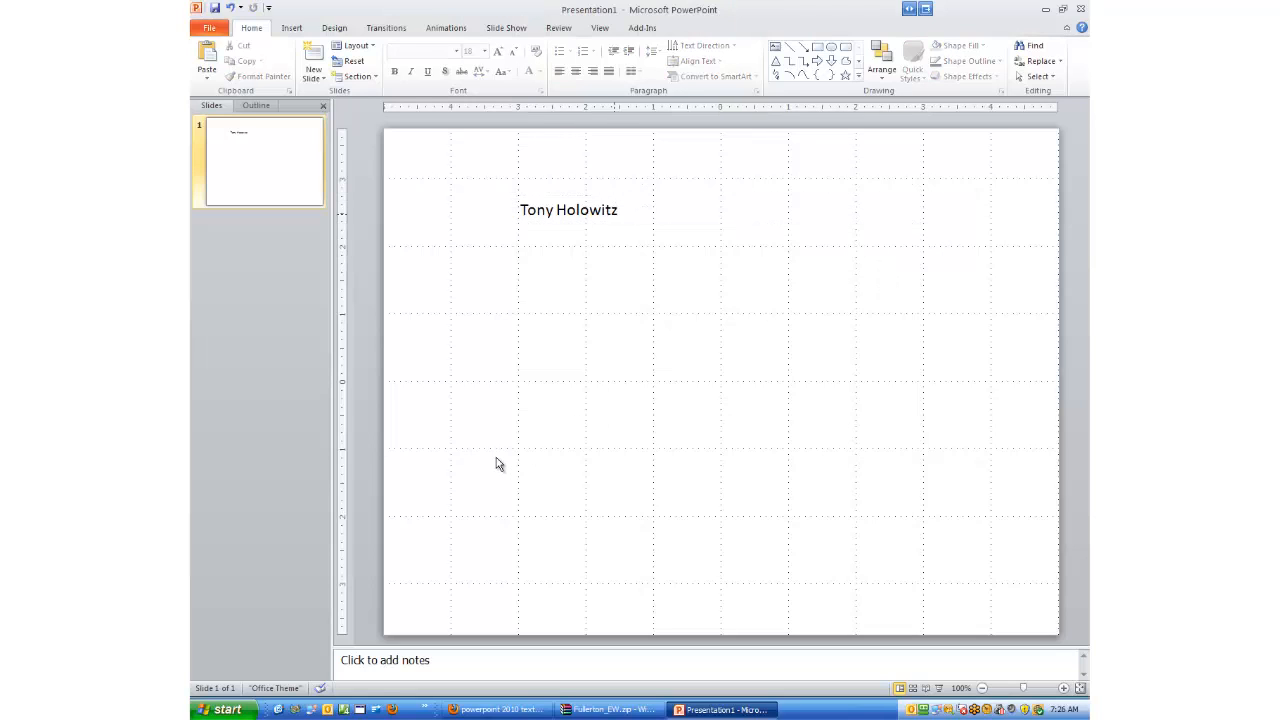
mouse_move(644, 574)
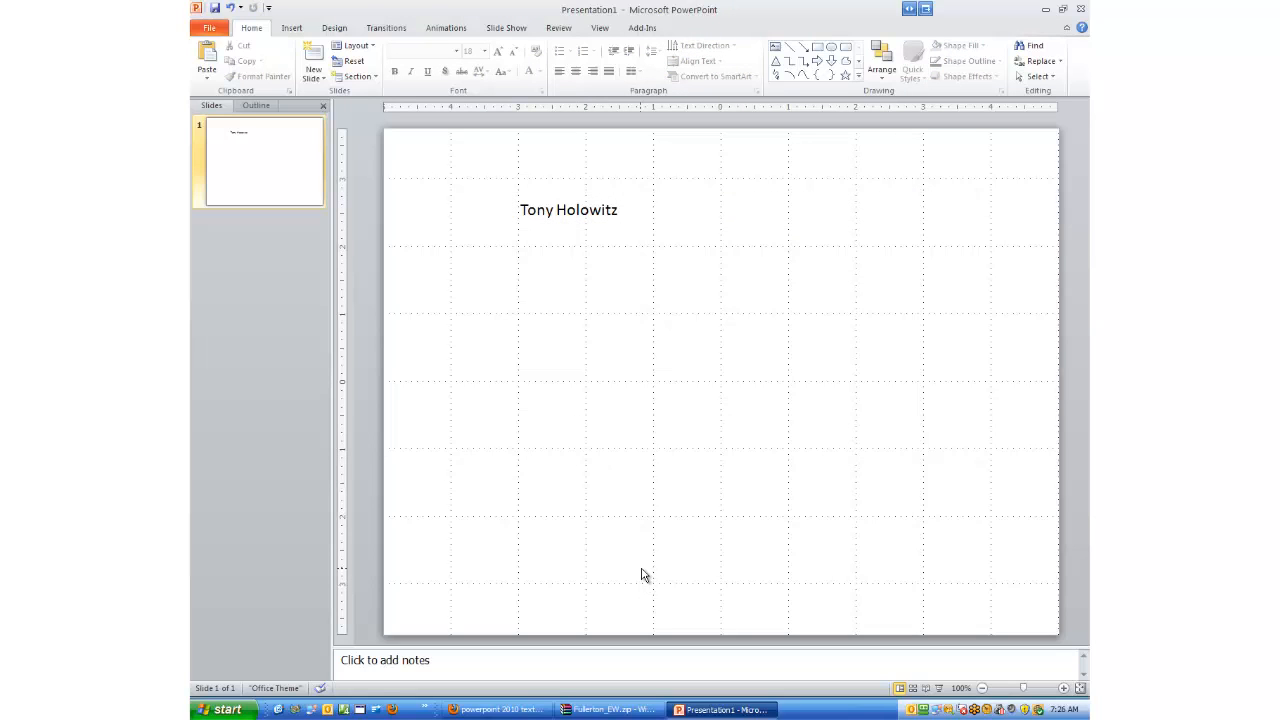
mouse_move(598, 272)
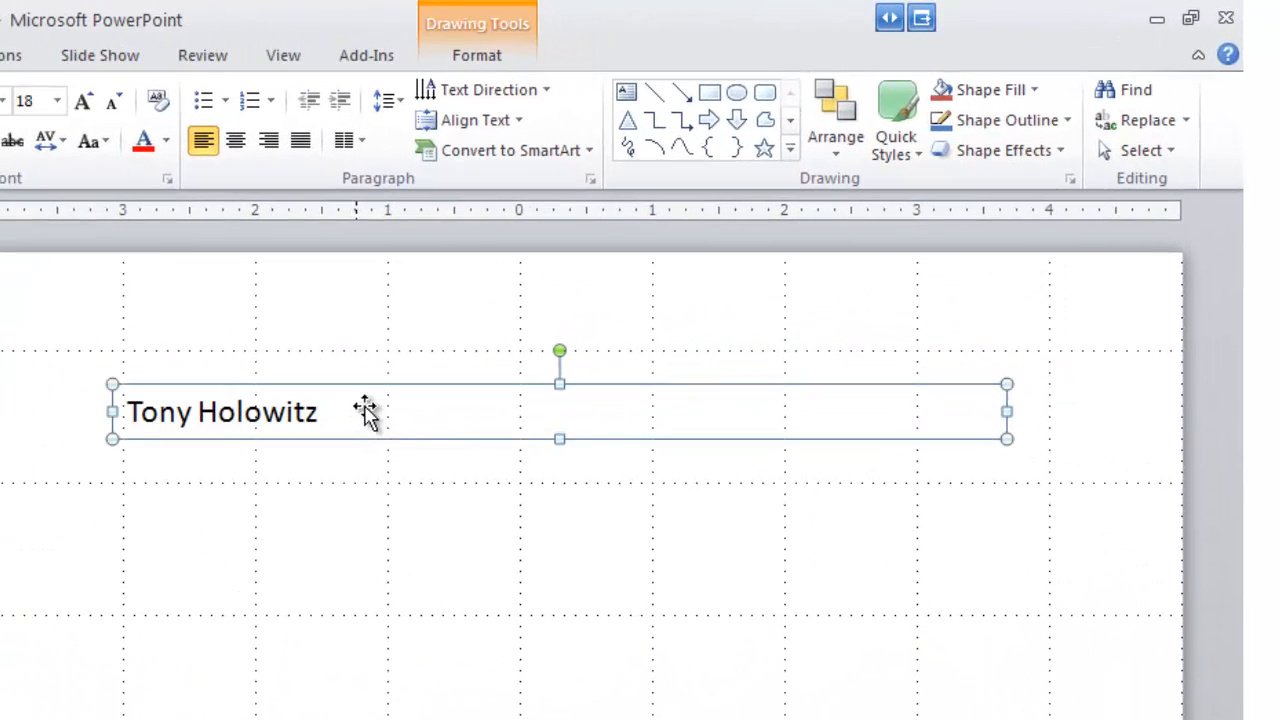
mouse_move(492, 404)
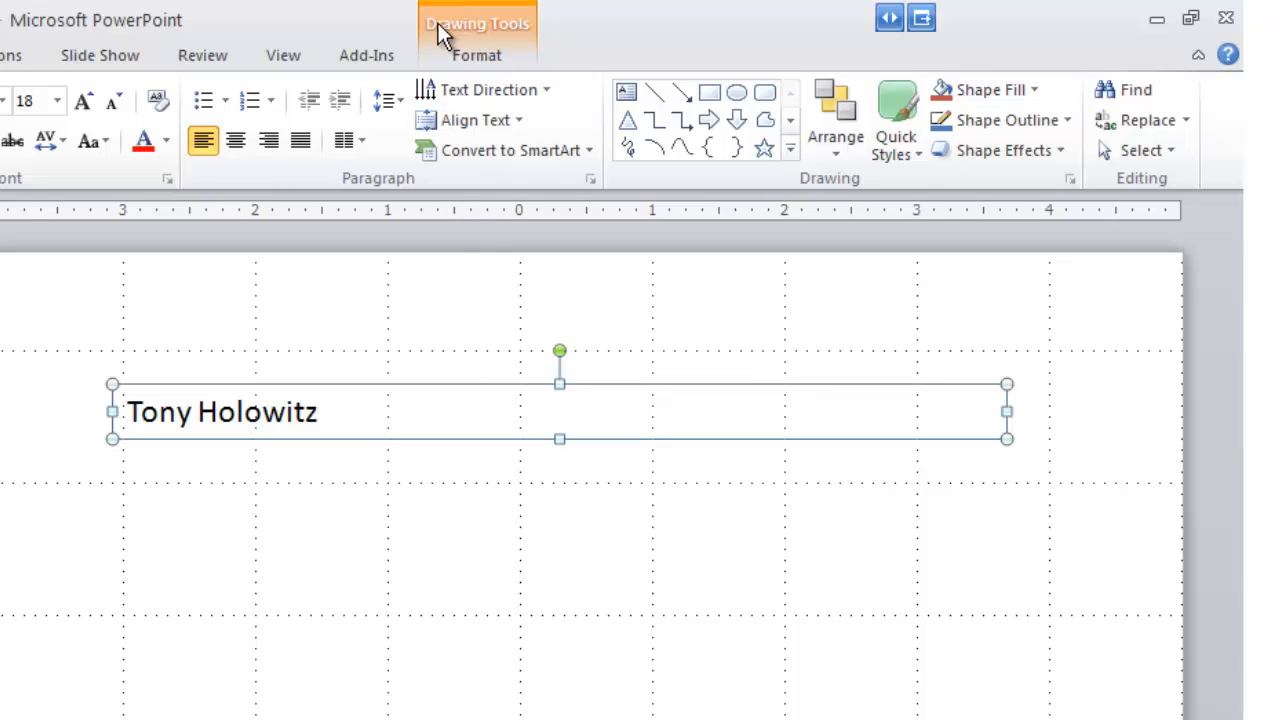
mouse_move(500, 38)
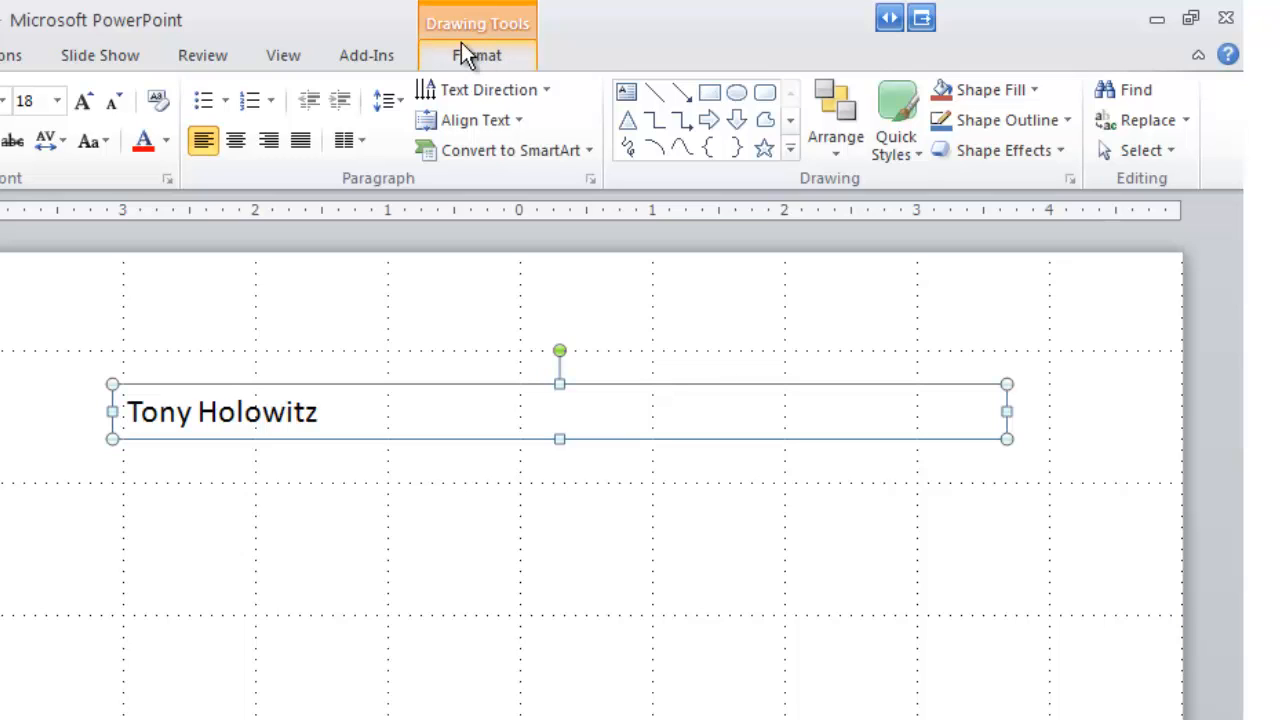
mouse_move(462, 90)
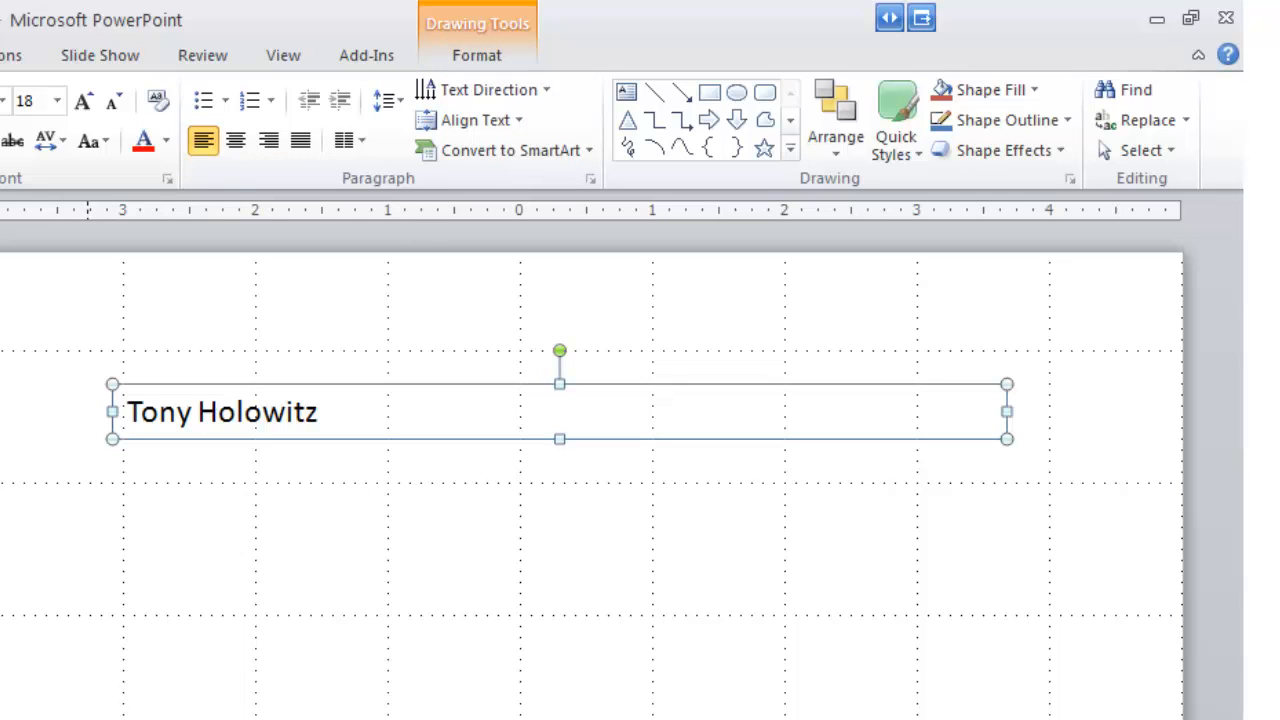
mouse_move(500, 30)
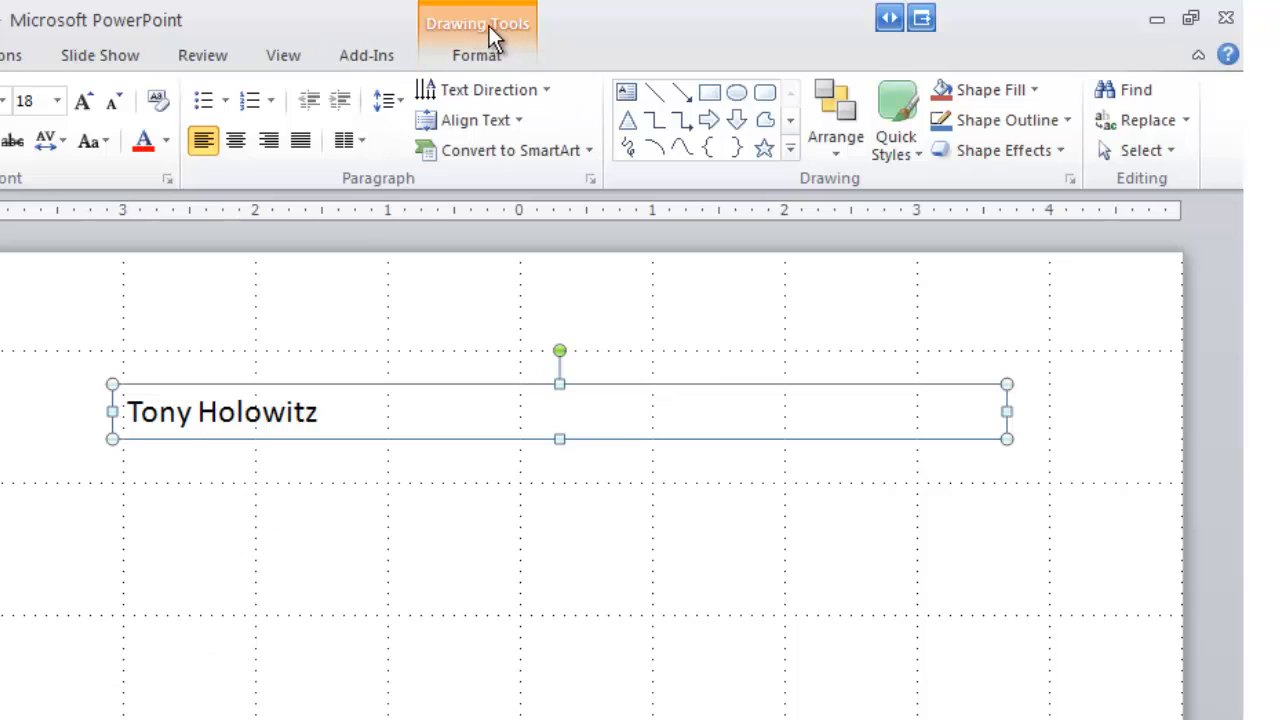
mouse_move(484, 296)
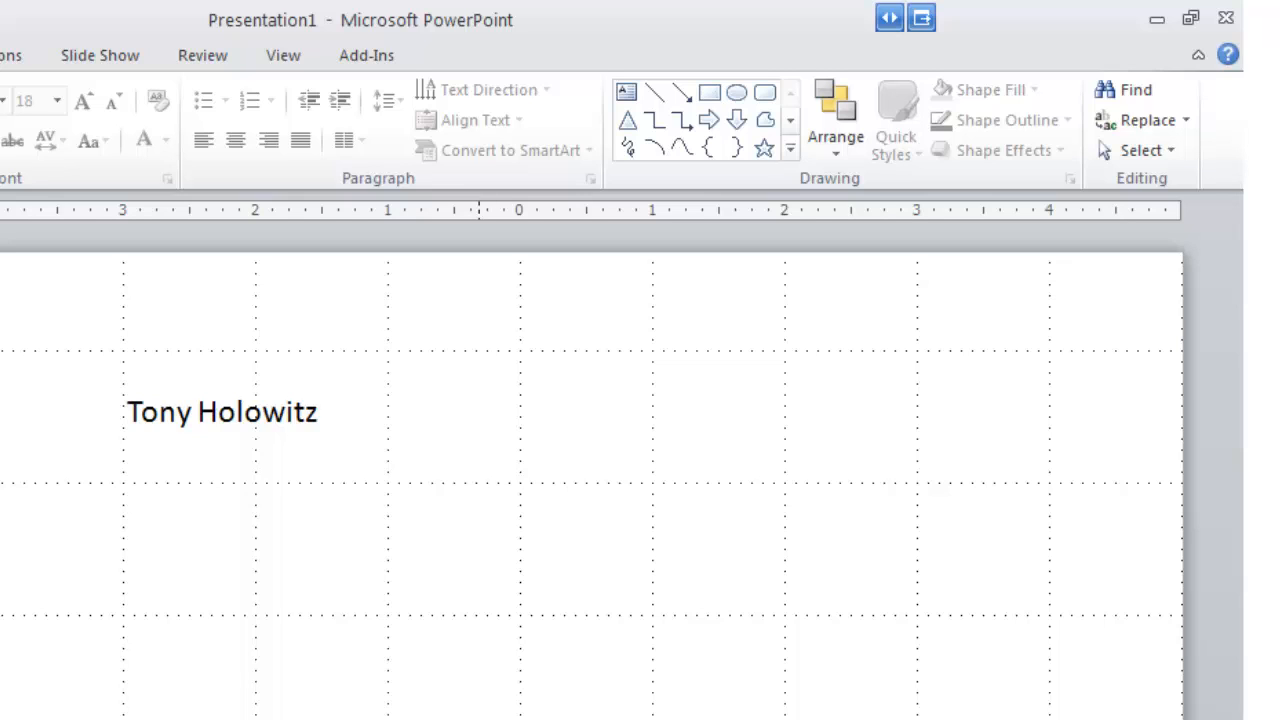
mouse_move(348, 414)
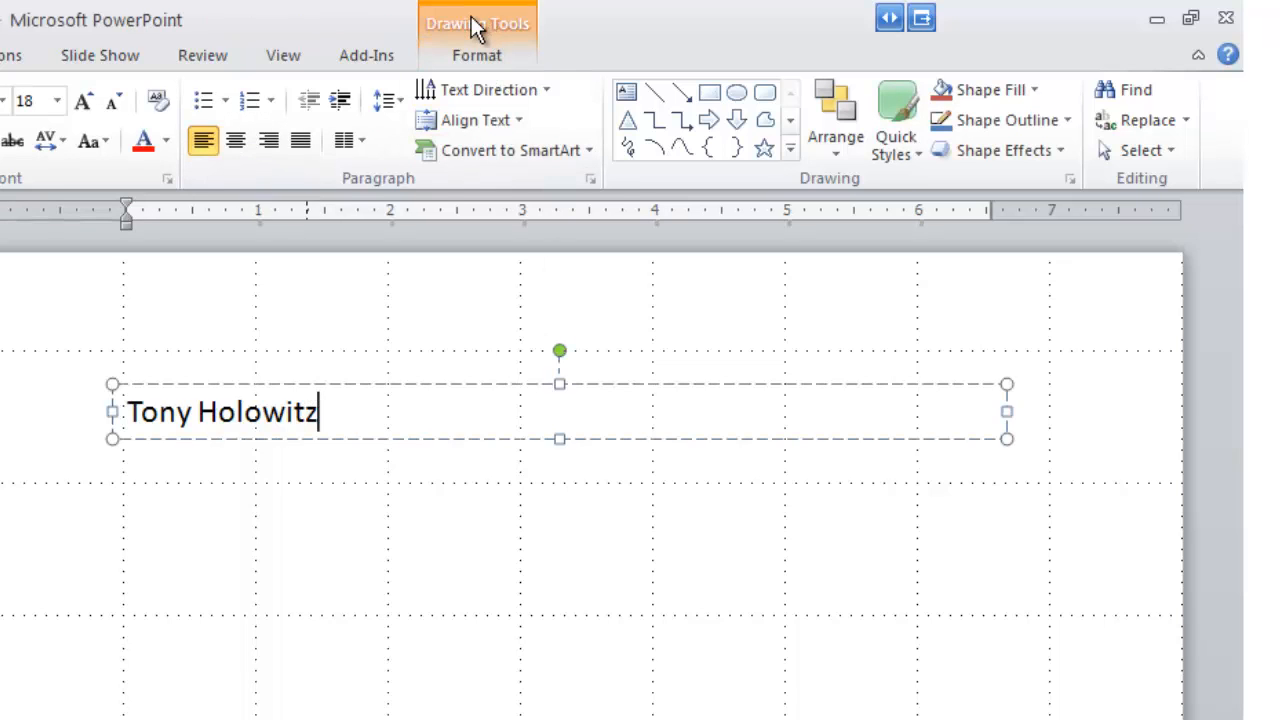
Show the Drawing Tools Format options for the 'Tony Holowitz' text box.
left_click(476, 56)
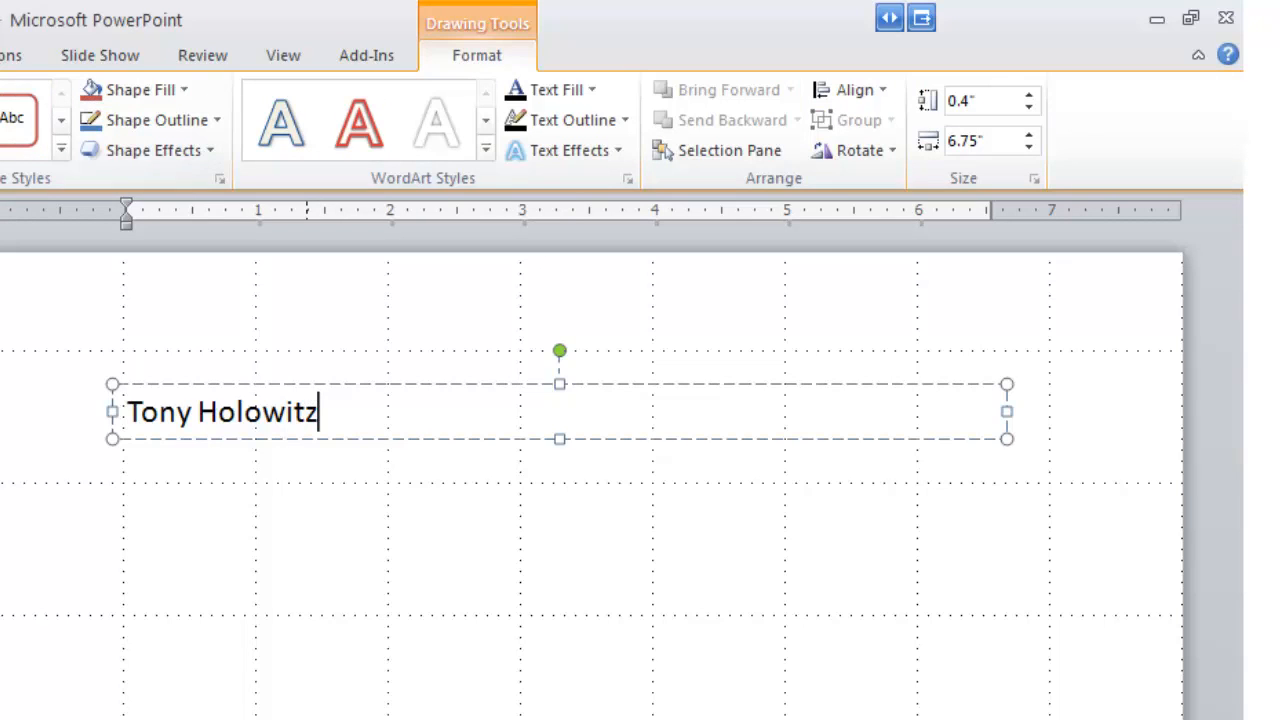
mouse_move(930, 124)
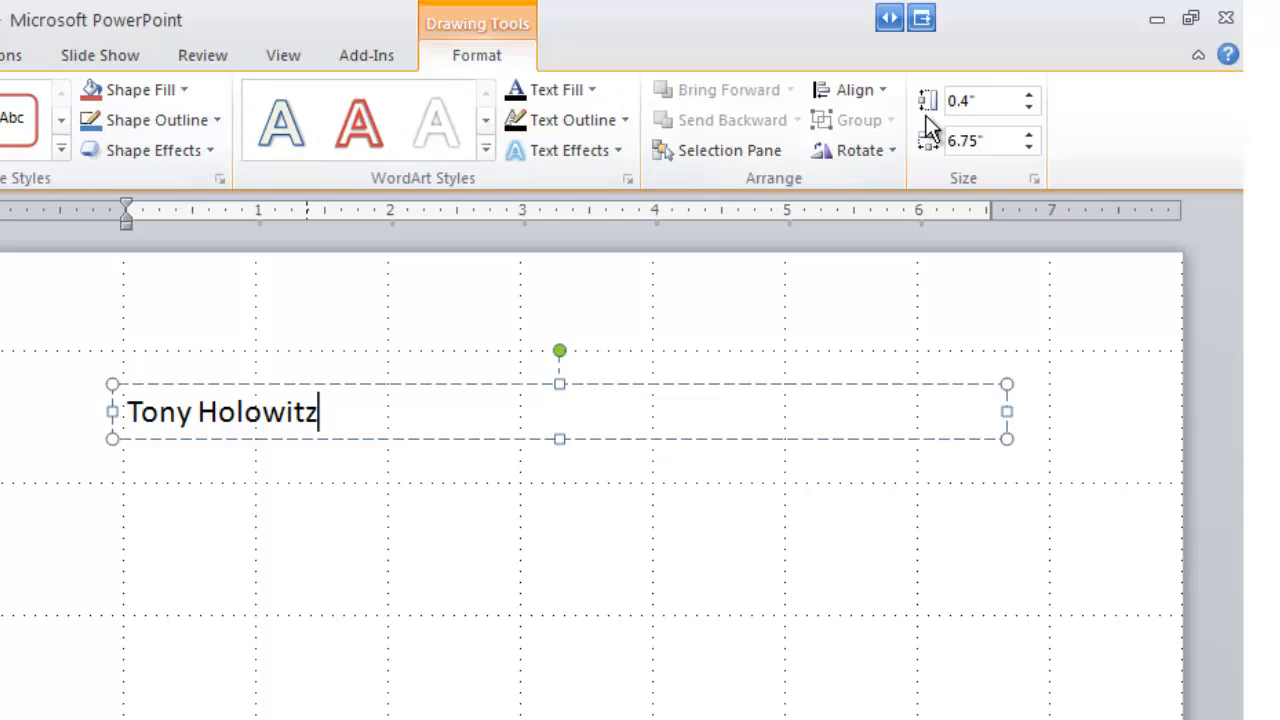
mouse_move(824, 118)
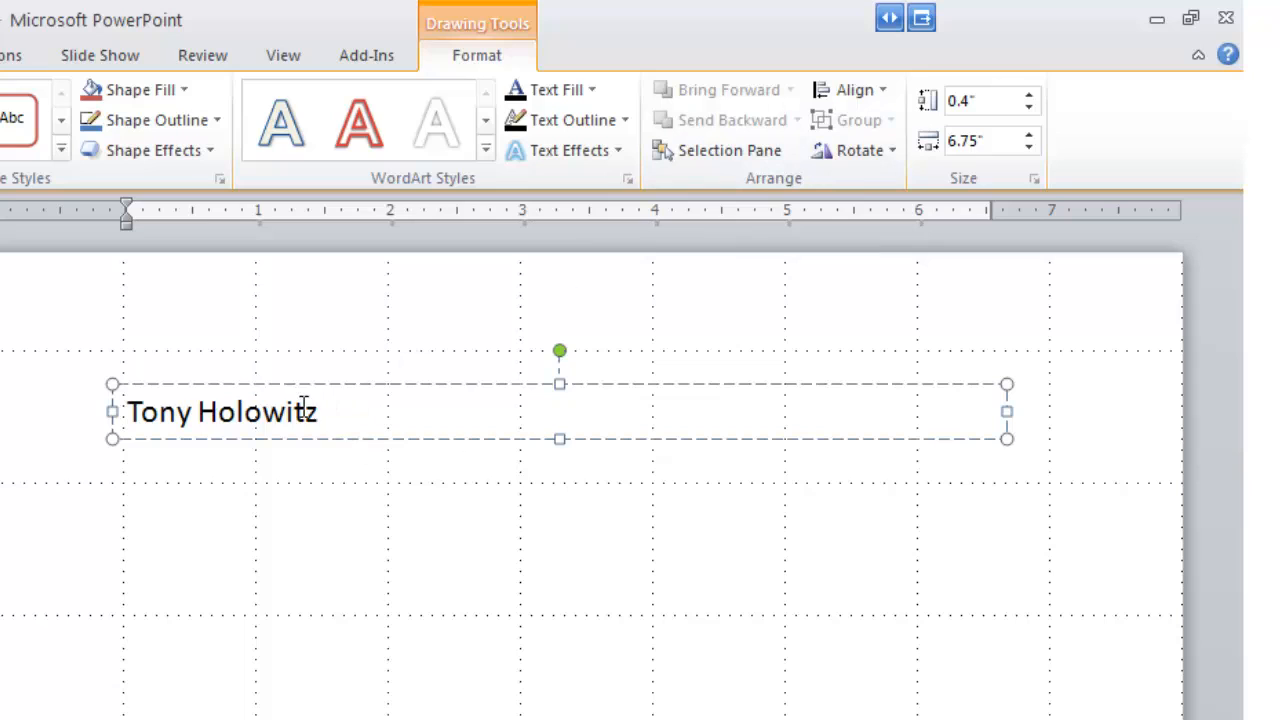
mouse_move(384, 412)
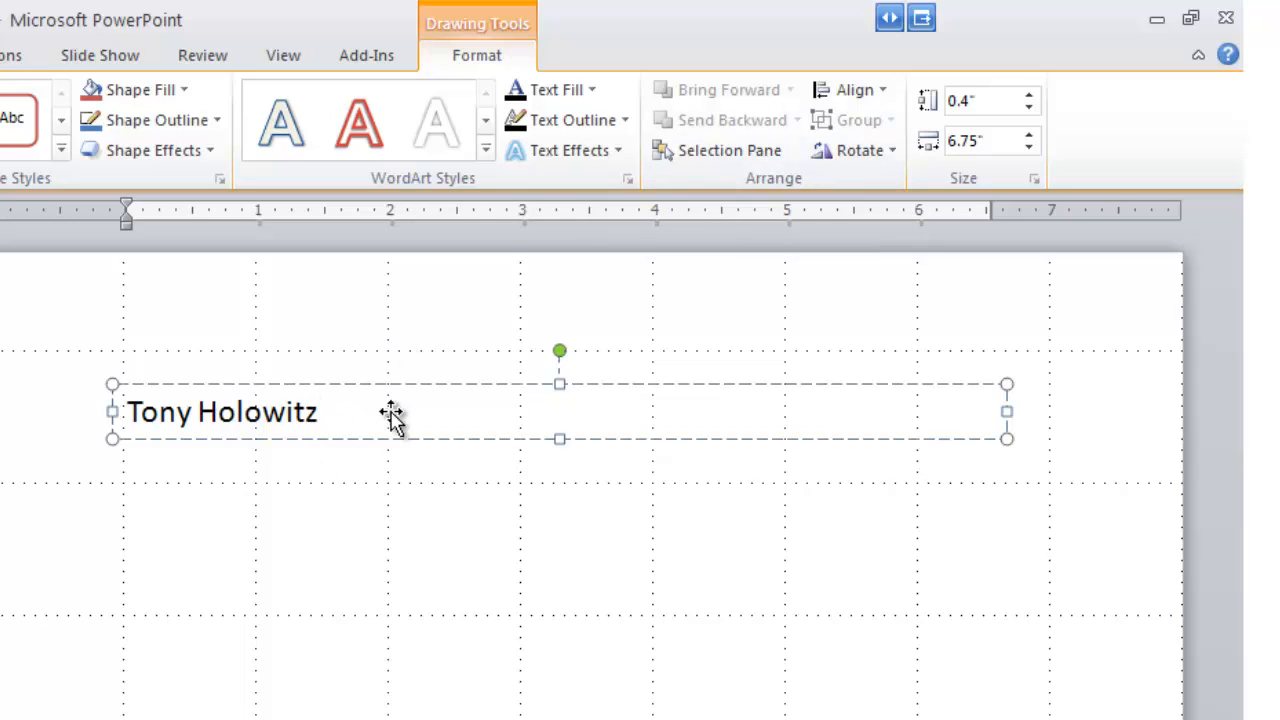